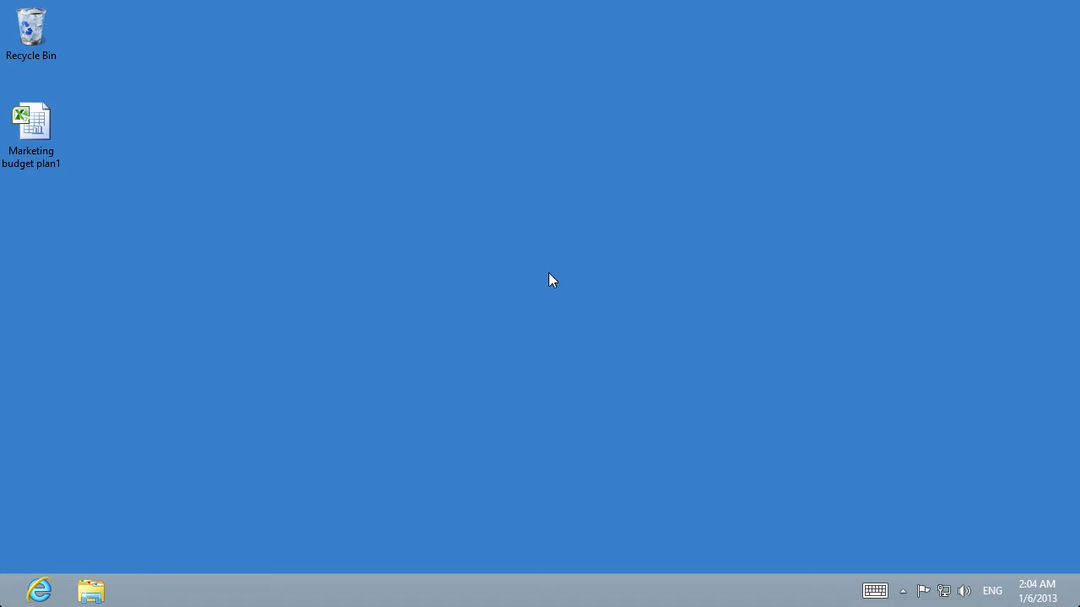
{"action": "mouse_move", "coordinate": [545, 280]}
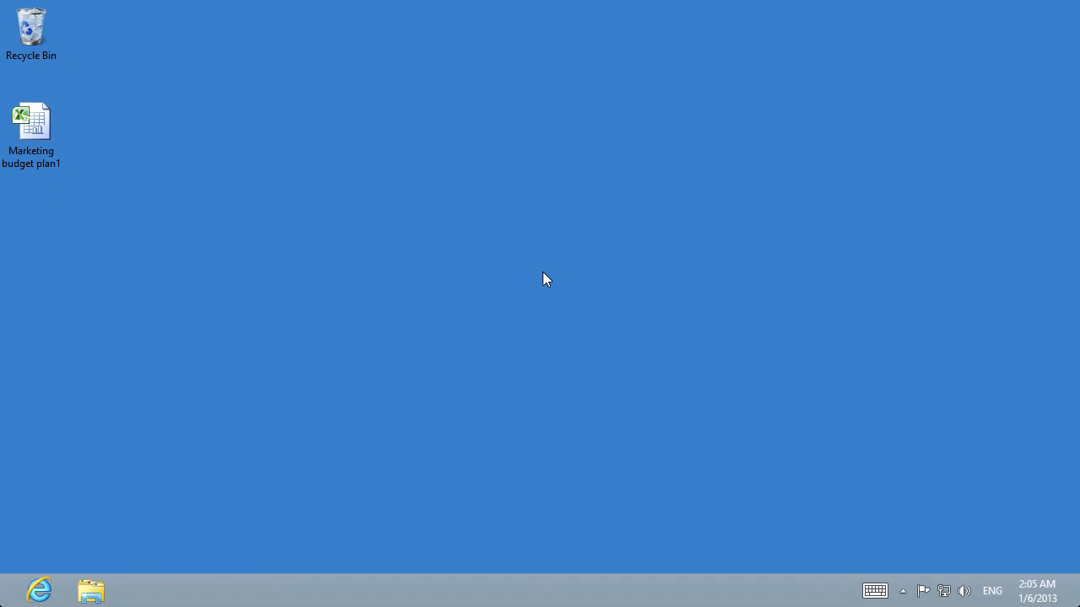
Launch the Marketing budget plan1 workbook from its desktop icon into Excel.
{"action": "double_click", "coordinate": [30, 121]}
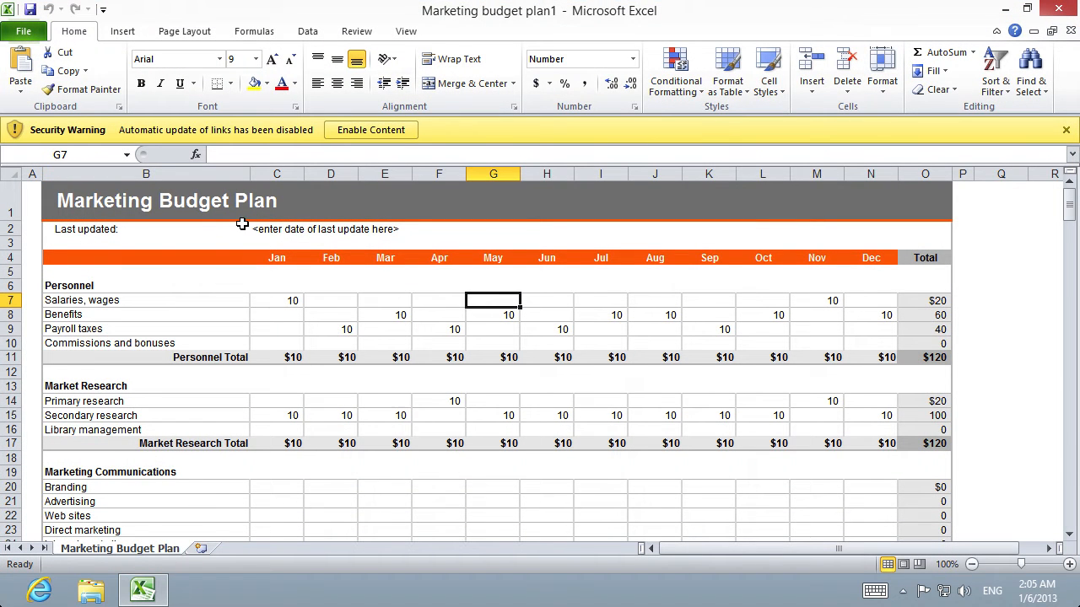
{"action": "mouse_move", "coordinate": [995, 71]}
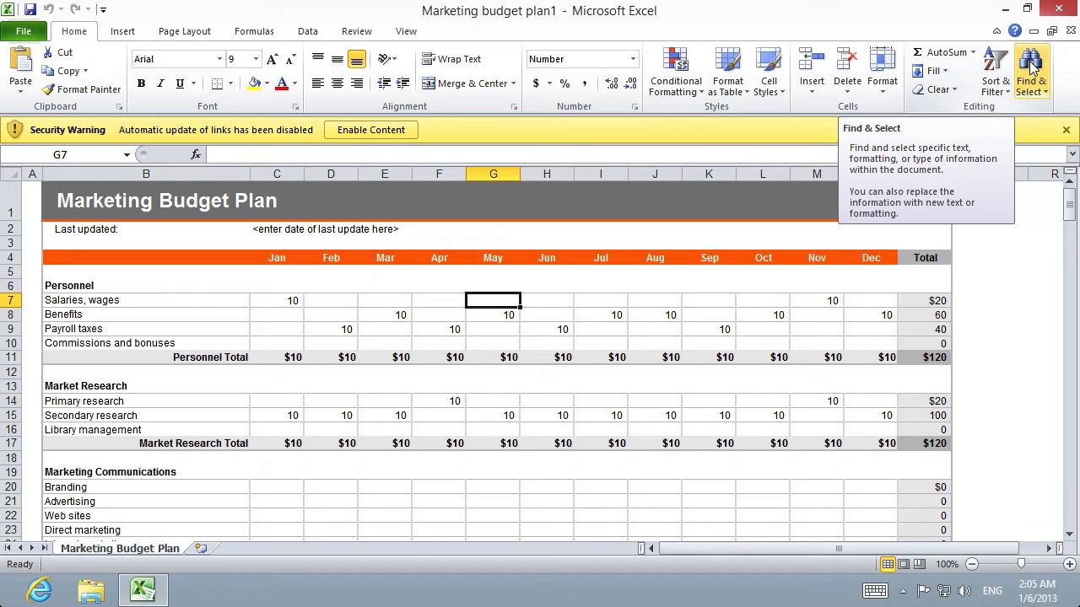
Show the Find & Select command list from the Home ribbon's Editing group.
{"action": "left_click", "coordinate": [1031, 71]}
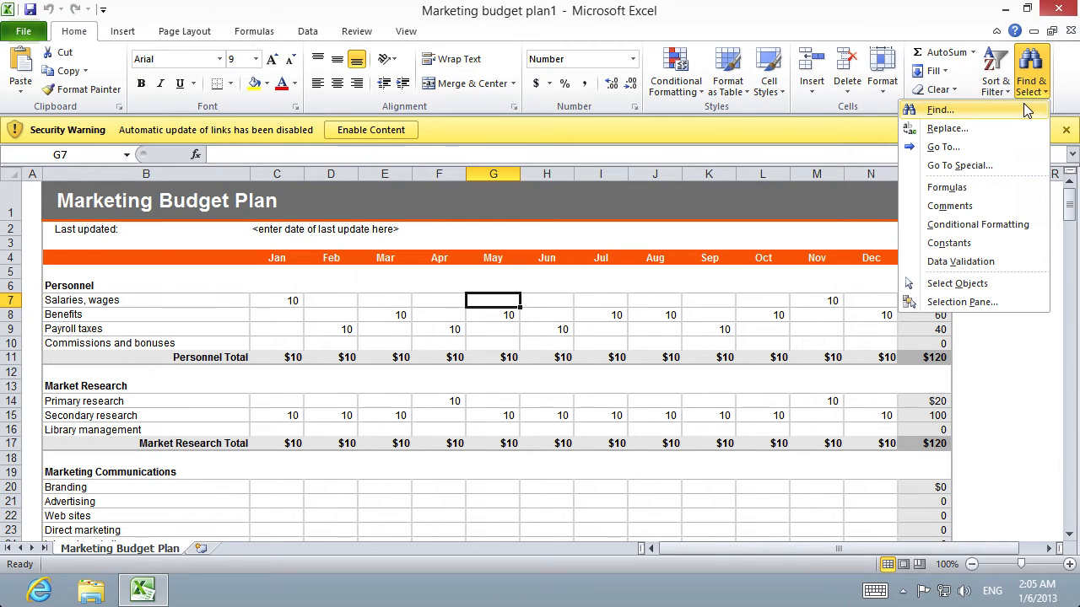
Start a Find for '[' and expand the dialog's extended search options.
{"action": "left_click", "coordinate": [940, 108]}
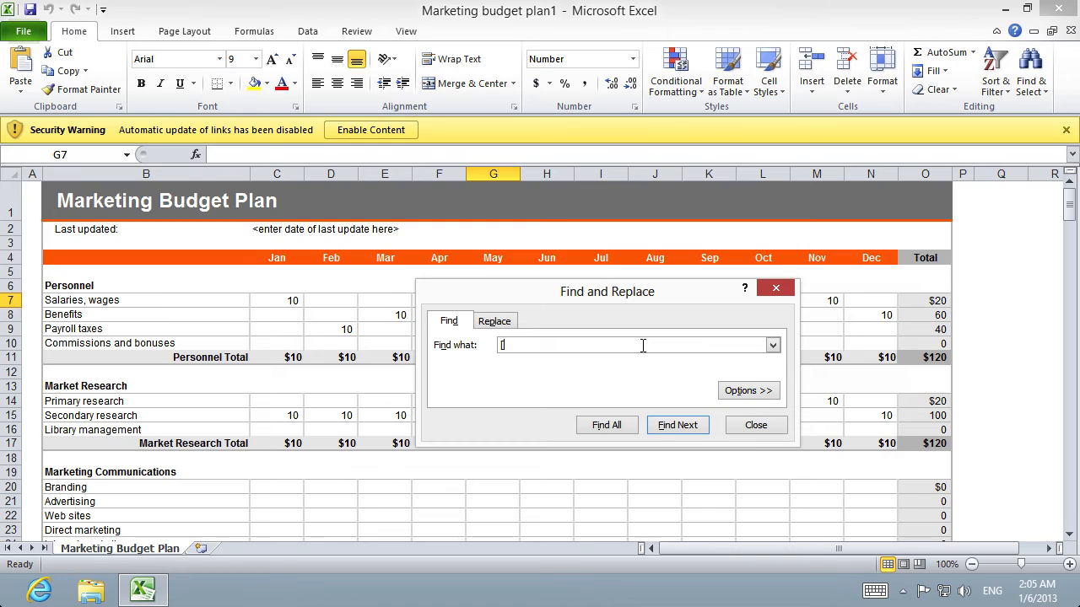
{"action": "left_click", "coordinate": [748, 391]}
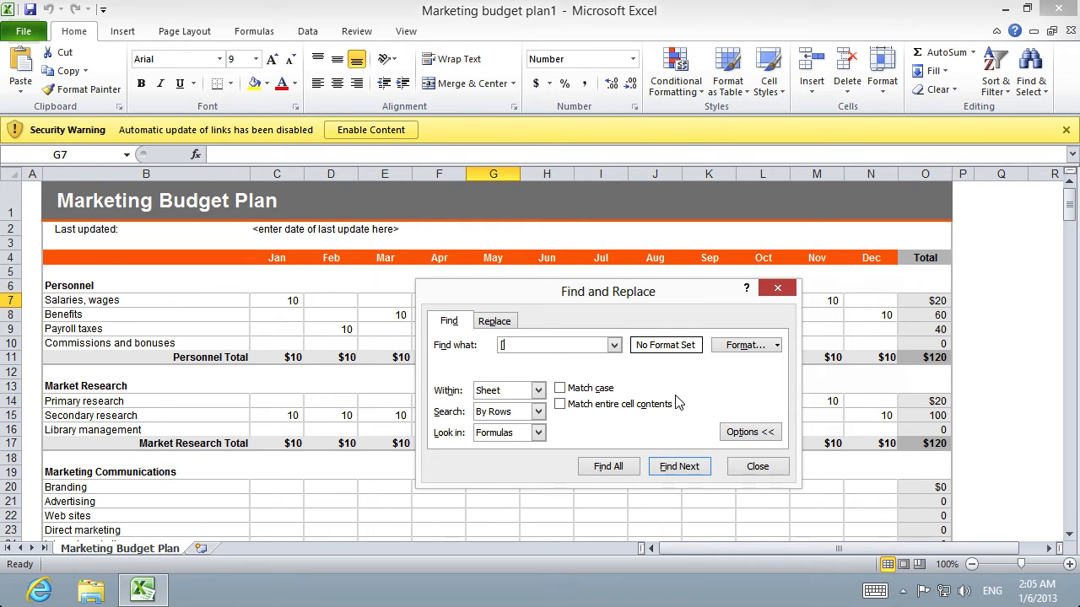
Search within Workbook and Find All, listing the external-link cell C44.
{"action": "left_click", "coordinate": [537, 390]}
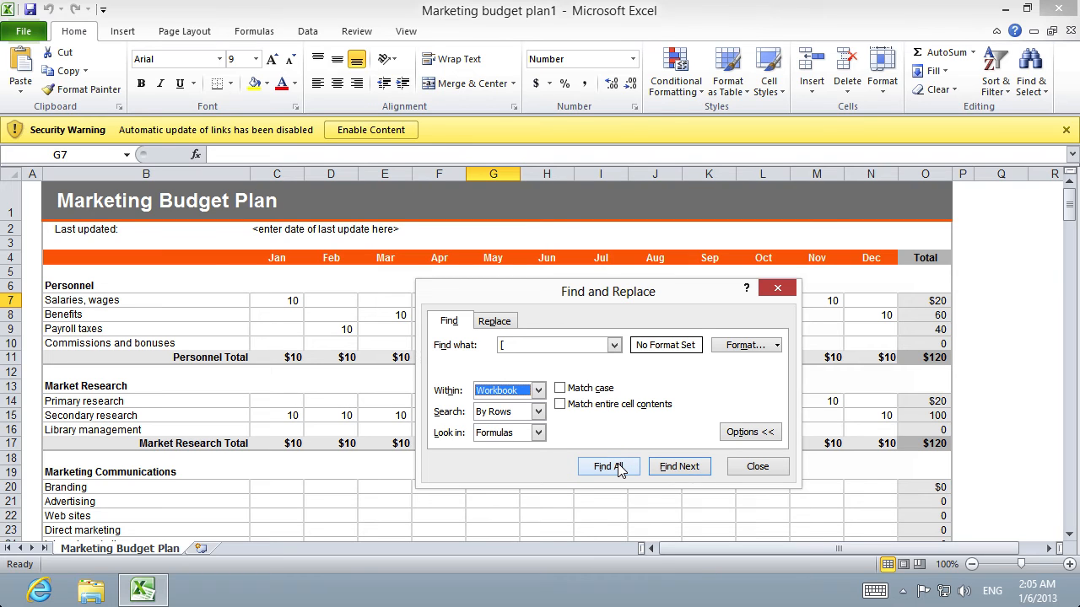
{"action": "left_click", "coordinate": [608, 465]}
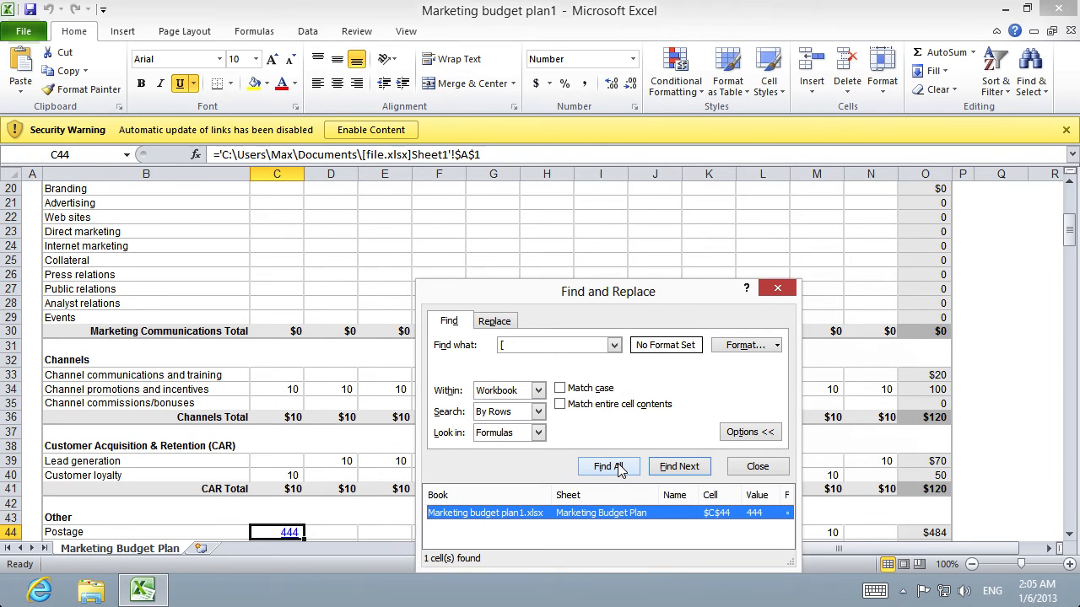